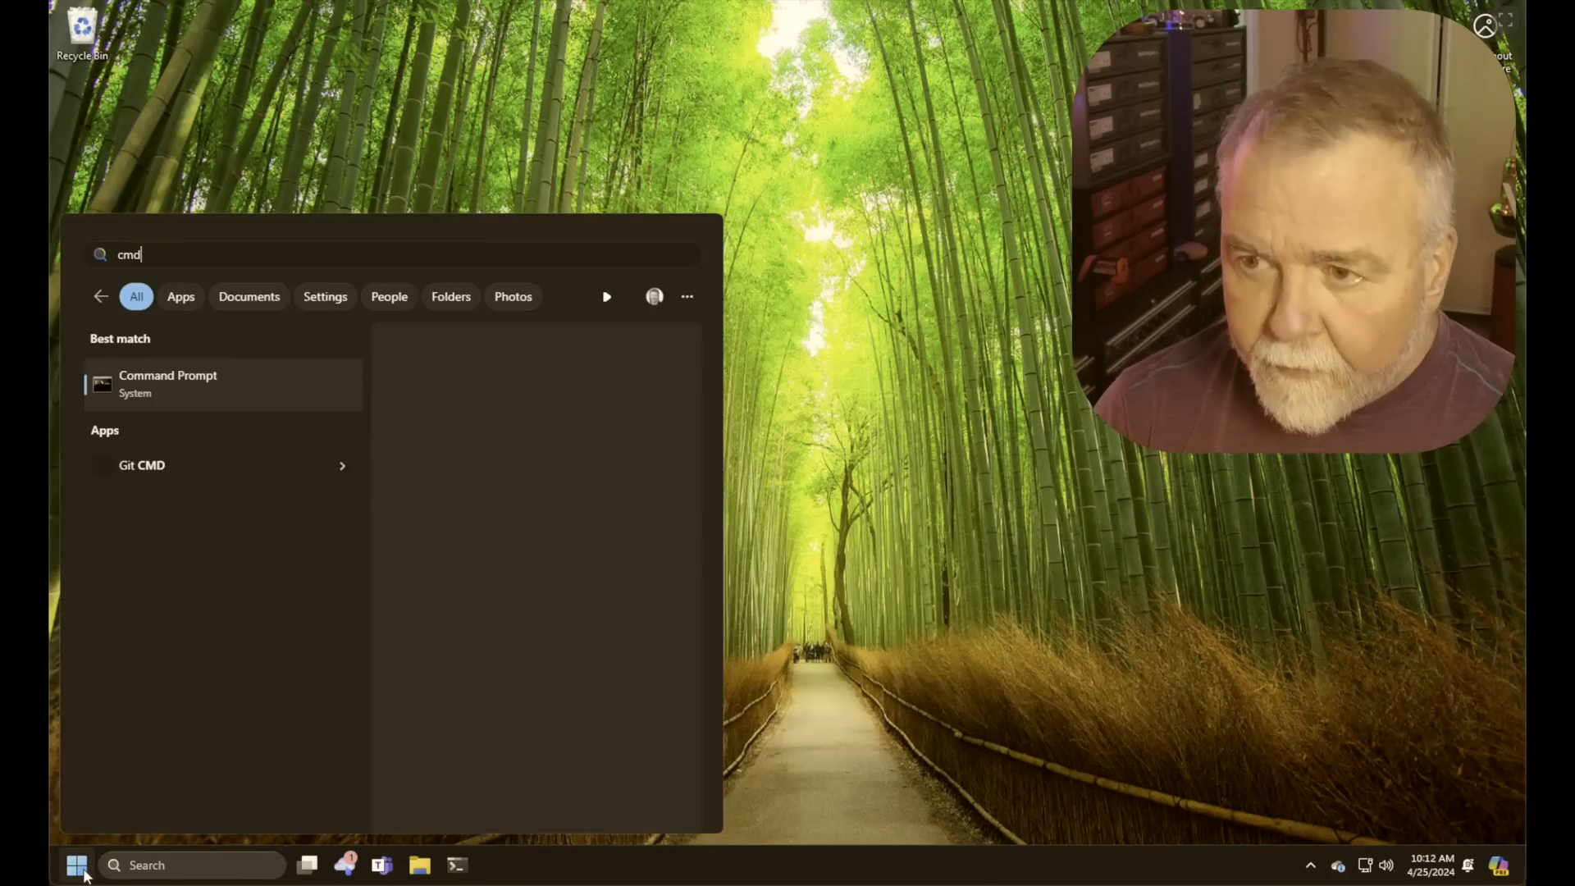
Open Command Prompt and run 'powercfg /h' to attempt hibernation changes
click(167, 383)
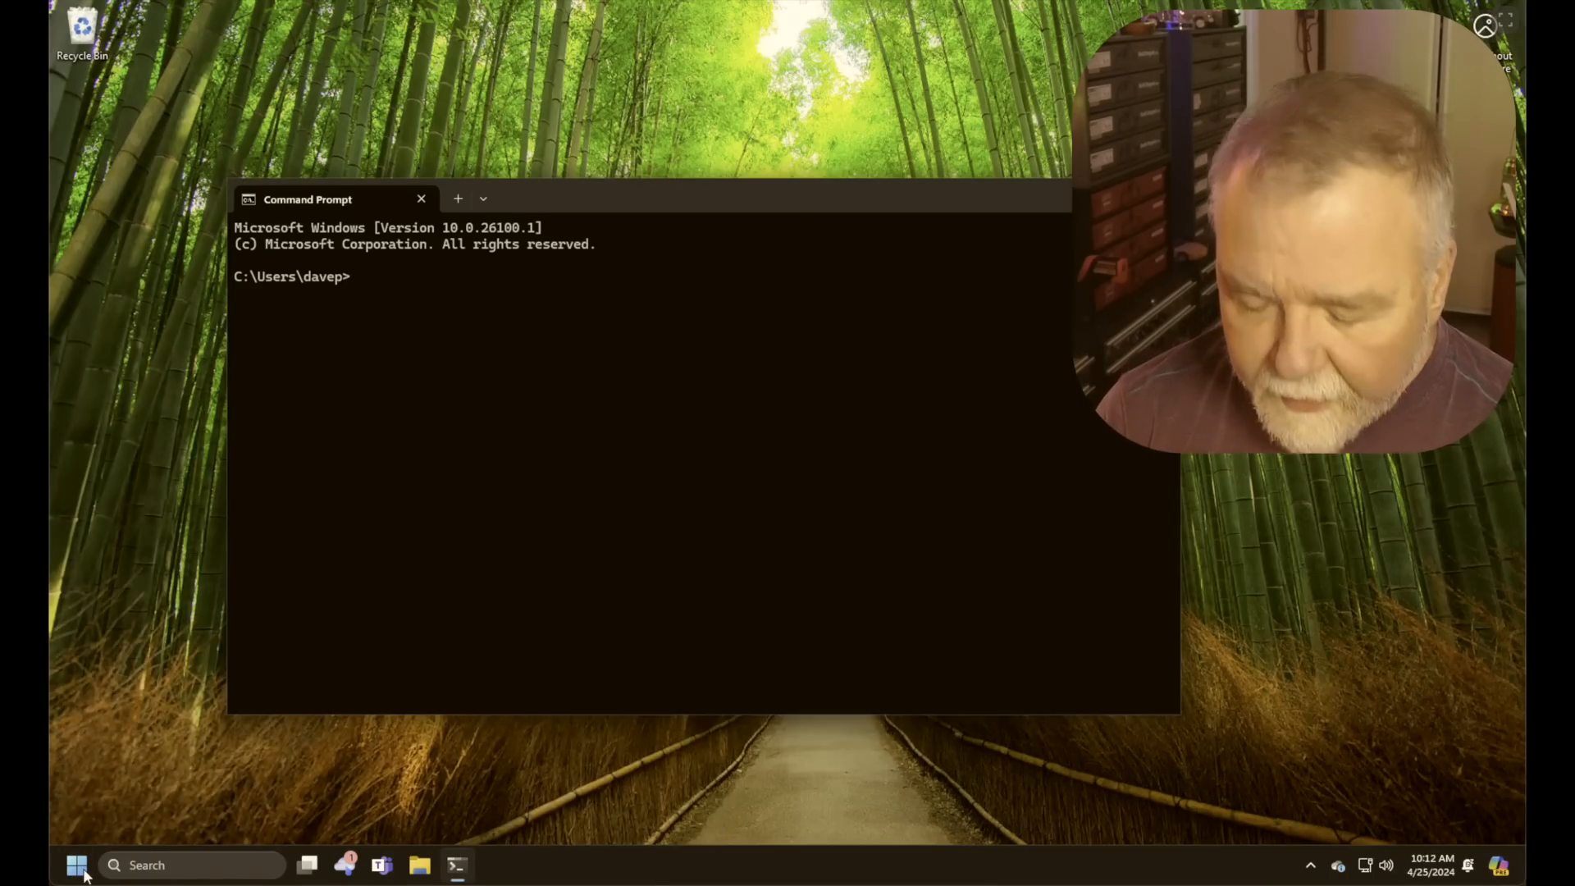
text(powercfg)
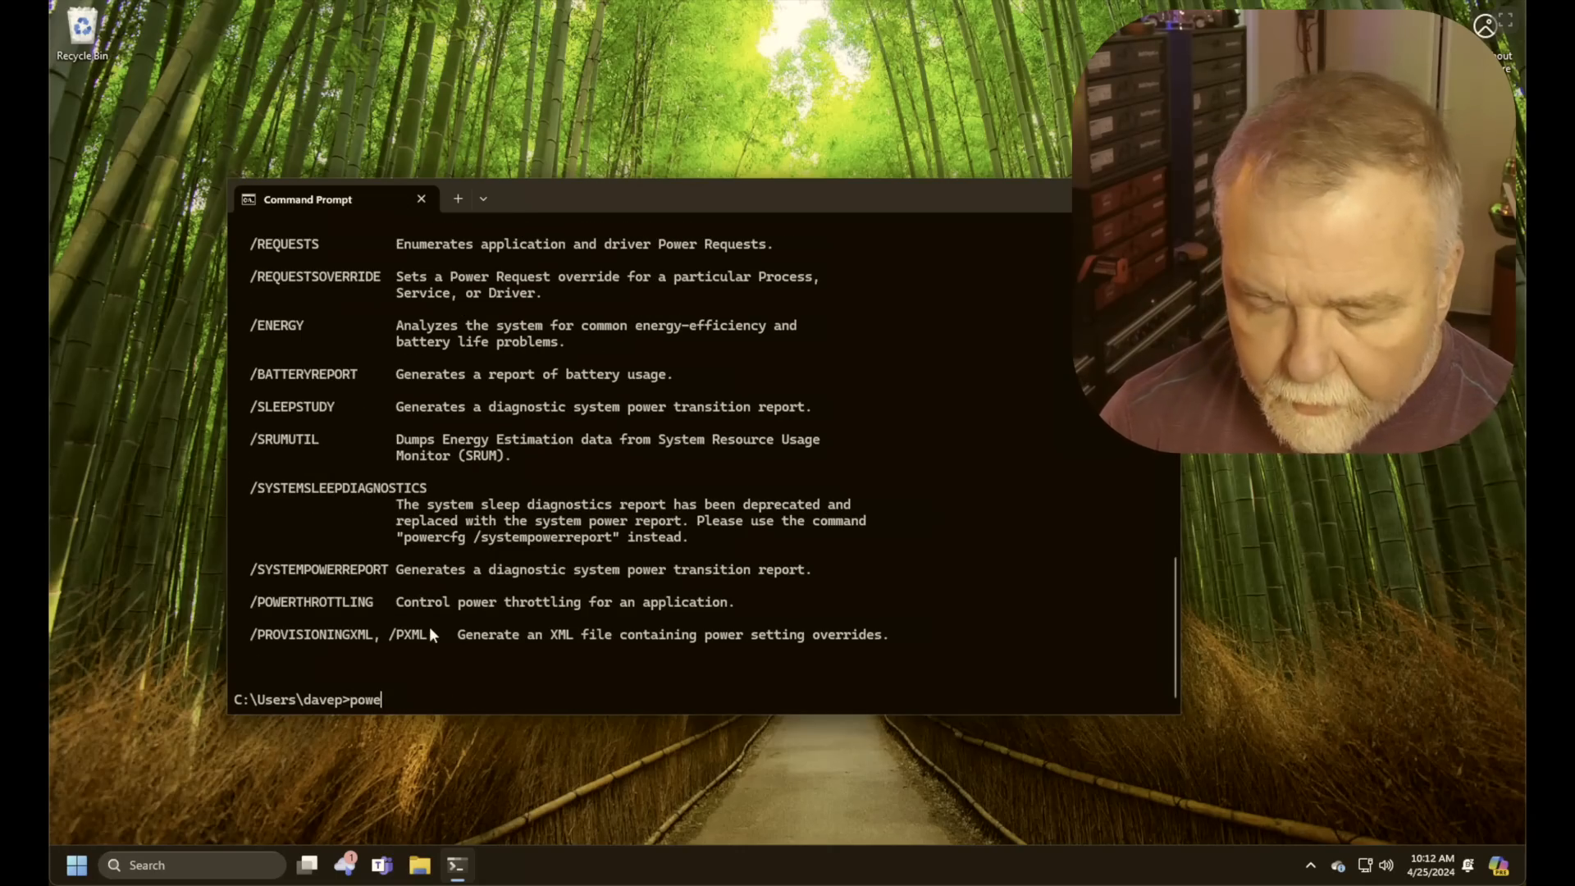
text(rcfg /h)
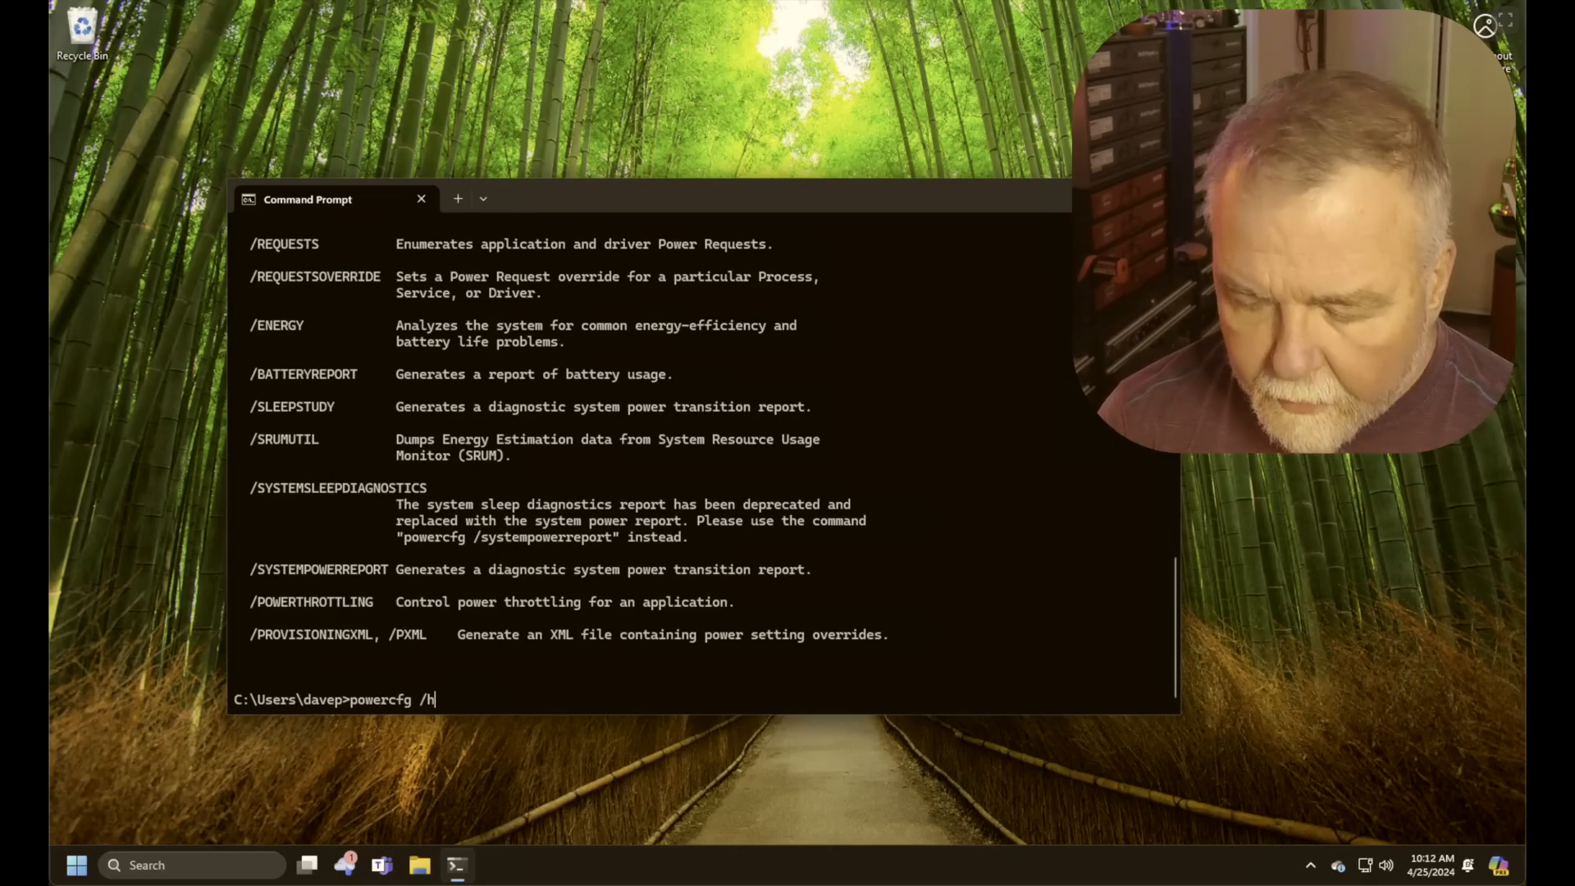
key(Return)
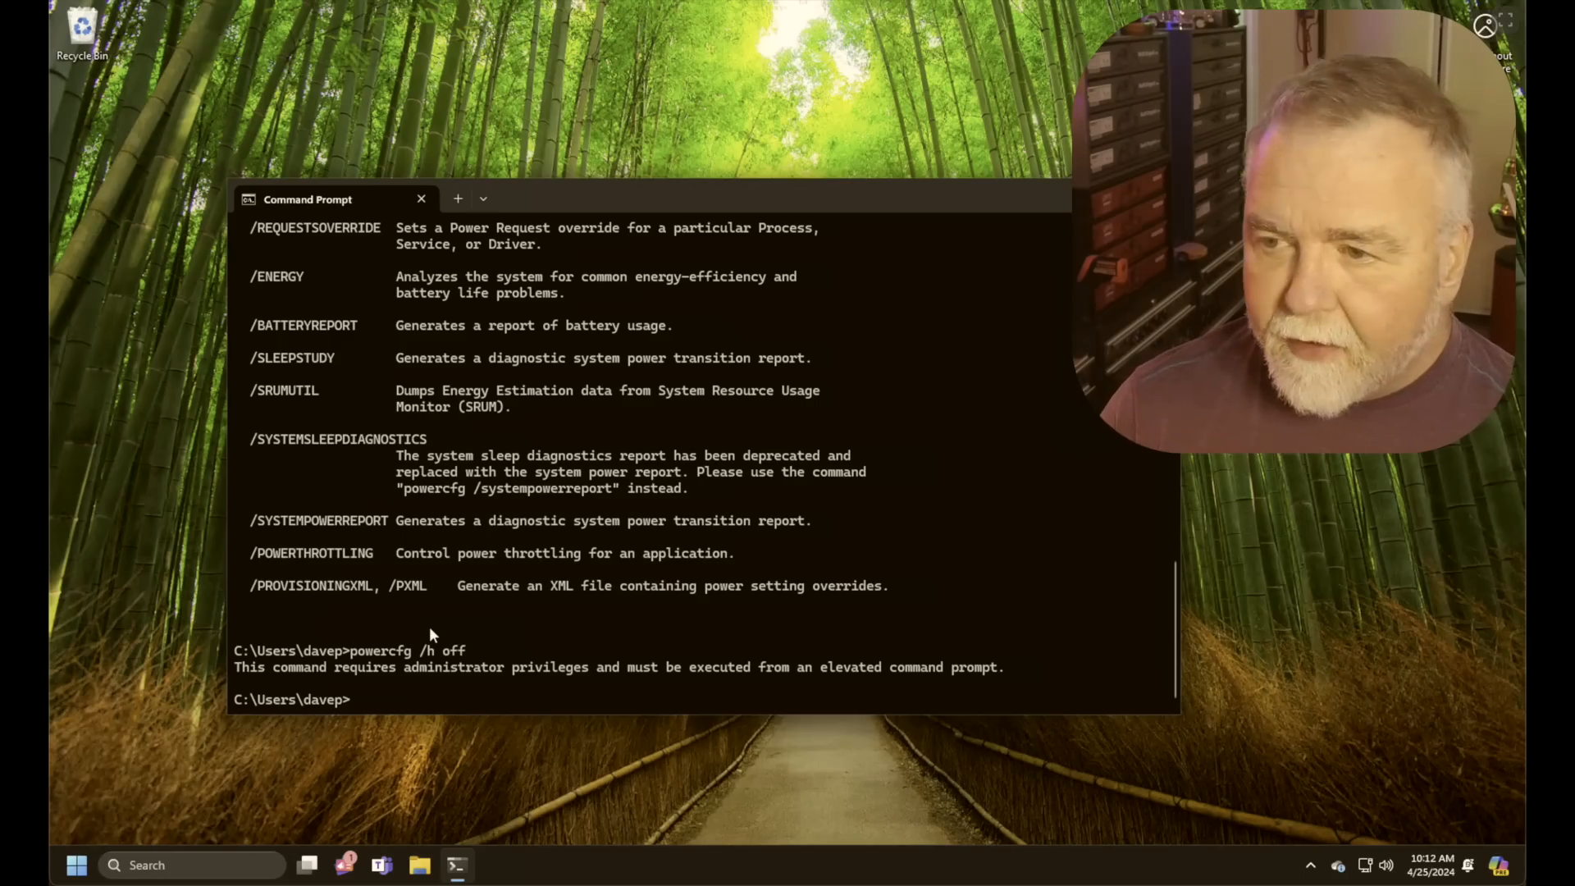
Retry 'sudo powercfg /h off', then follow the link to the Developer Settings page
text(powercfg /h off)
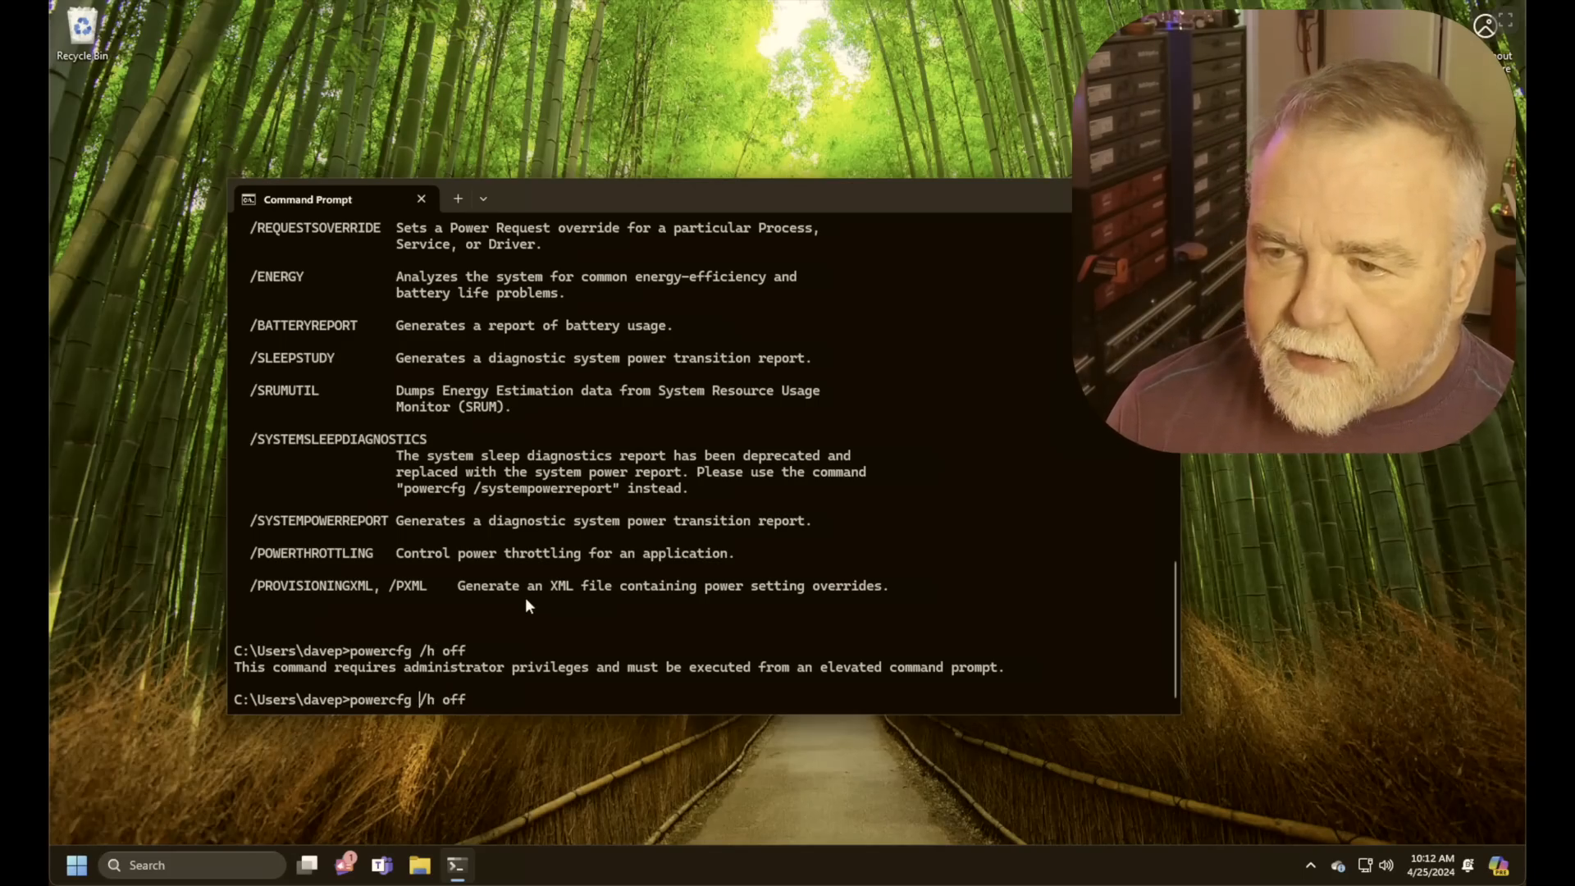
text(sudo)
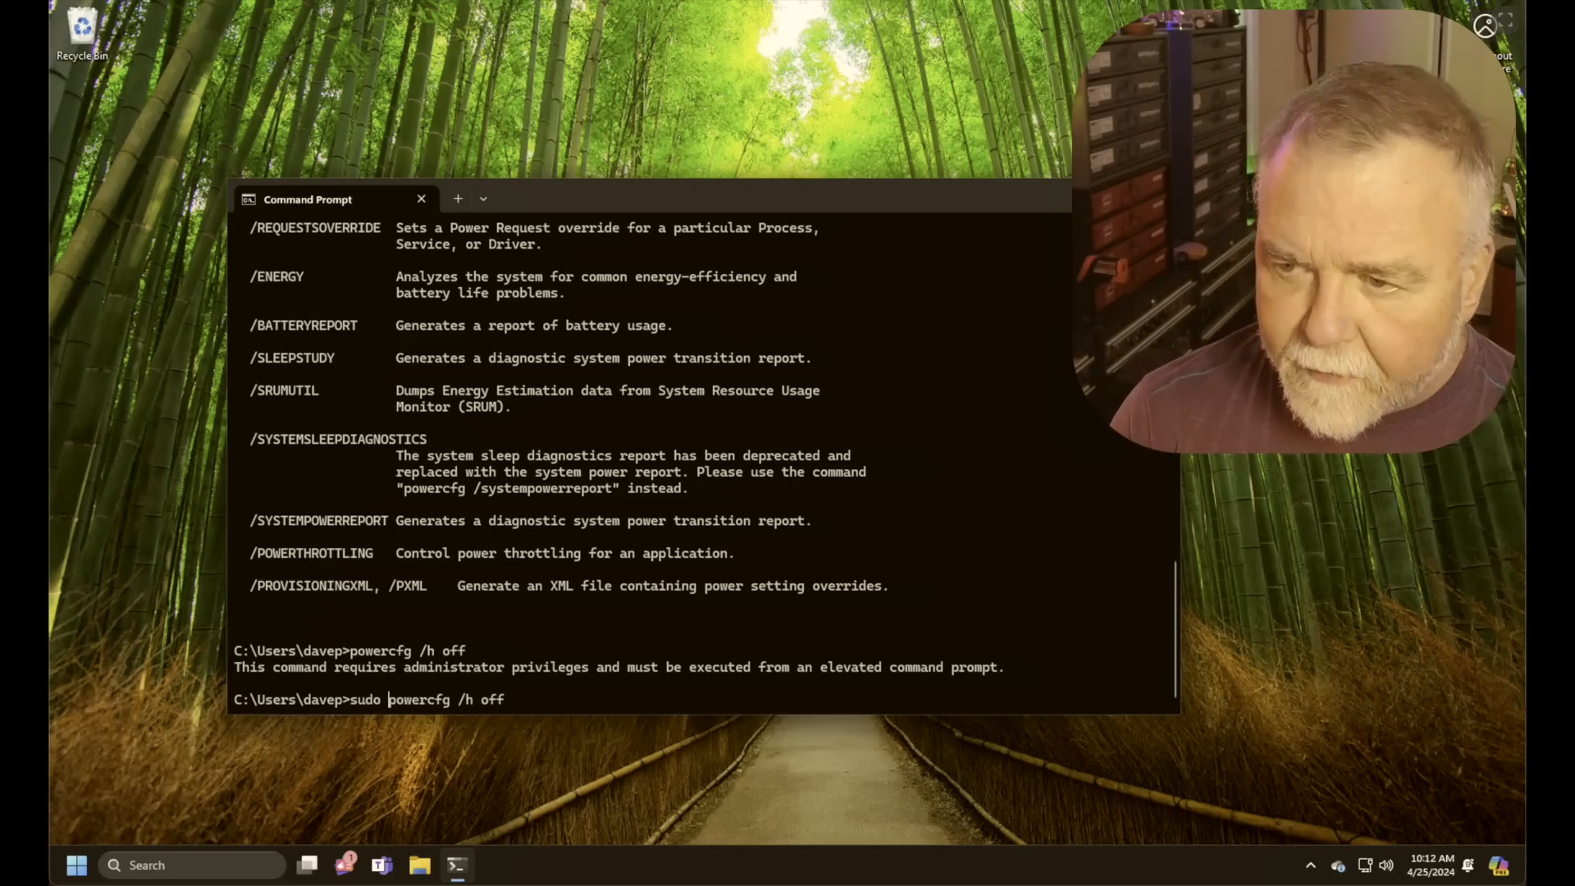
key(Return)
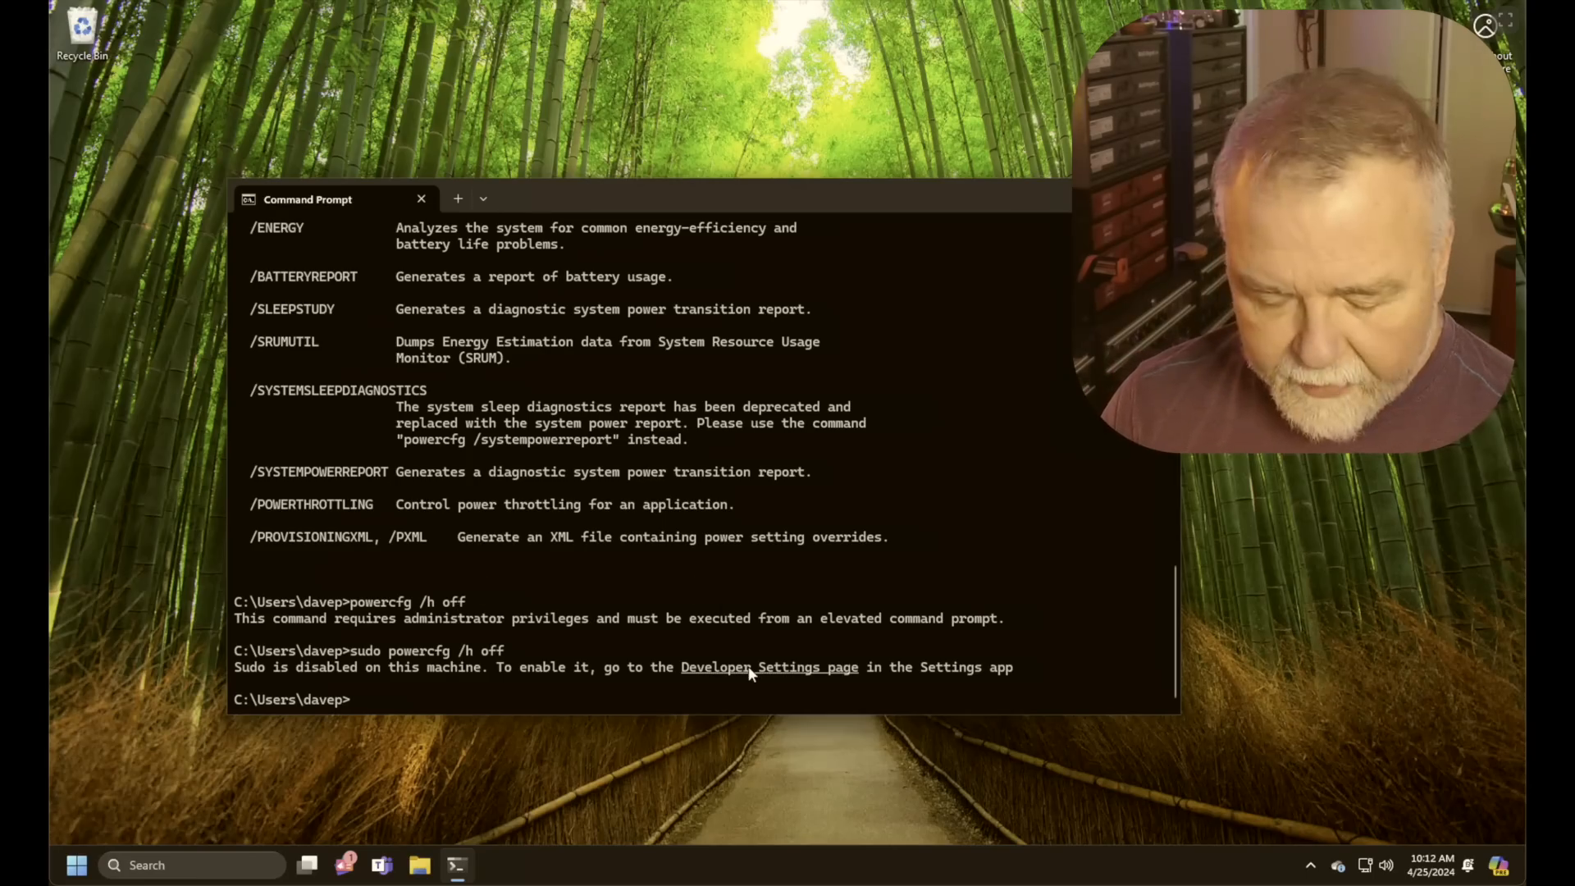
click(769, 667)
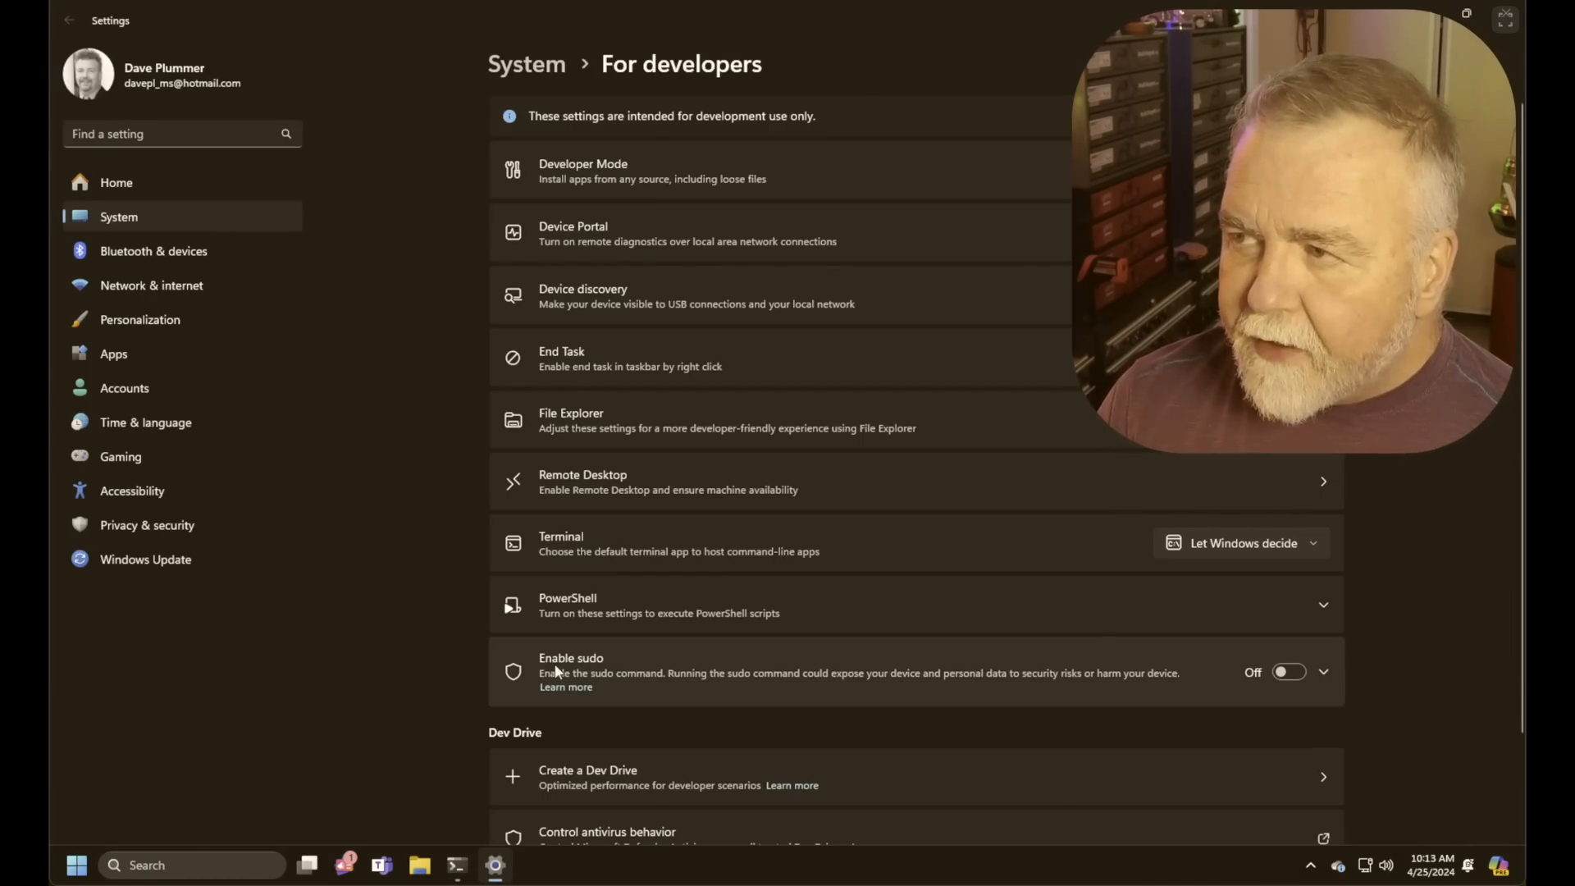
Toggle Enable sudo on, approve the UAC prompt, and set sudo to run Inline
click(1289, 672)
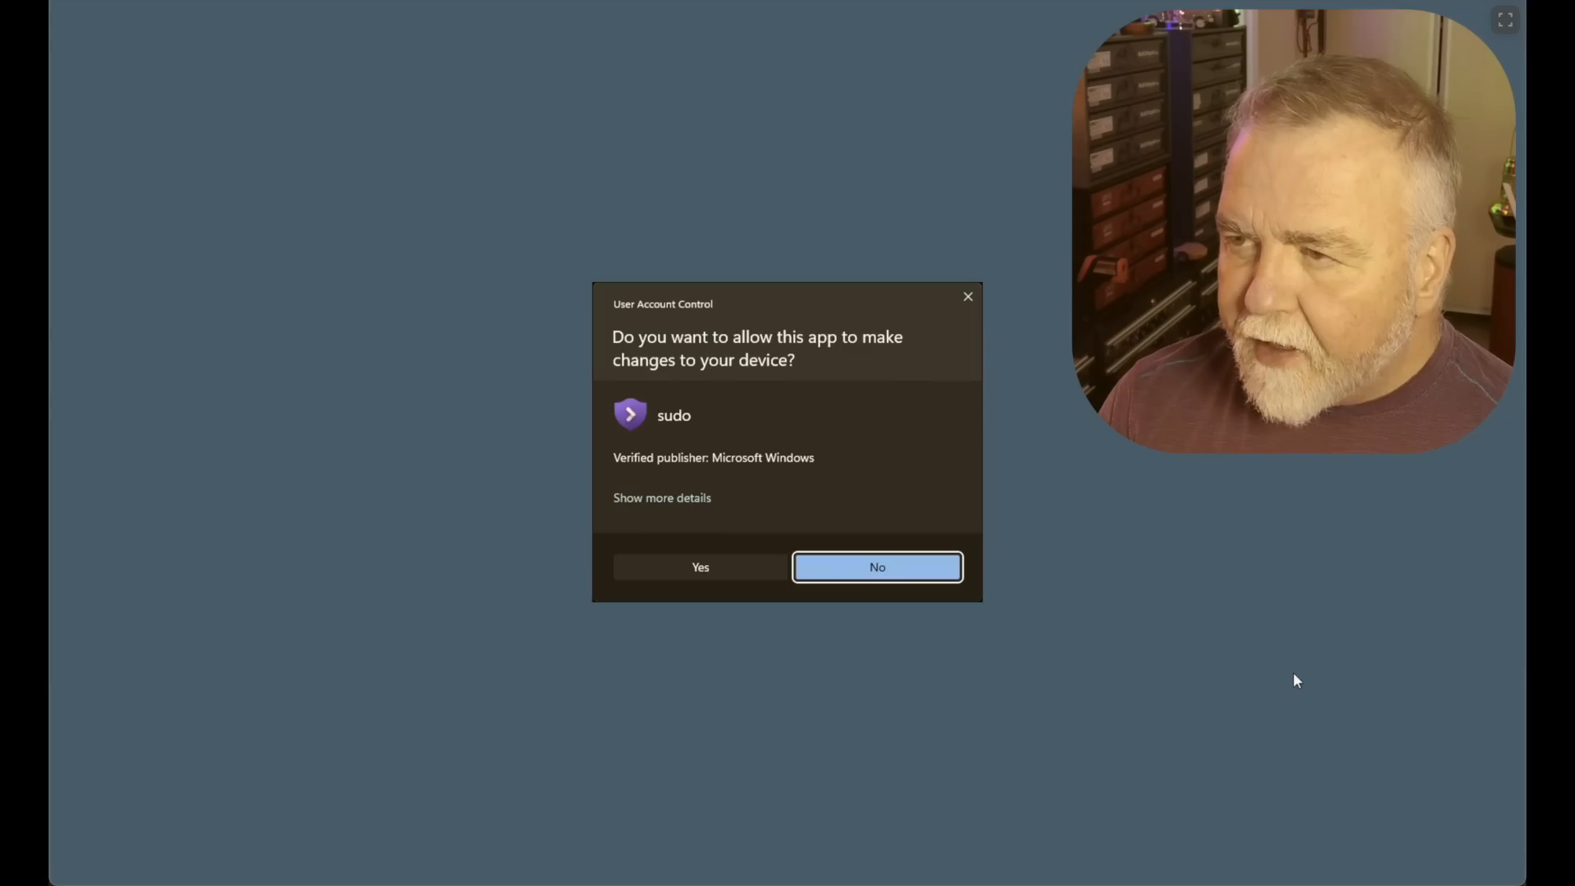
mouse_move(730, 571)
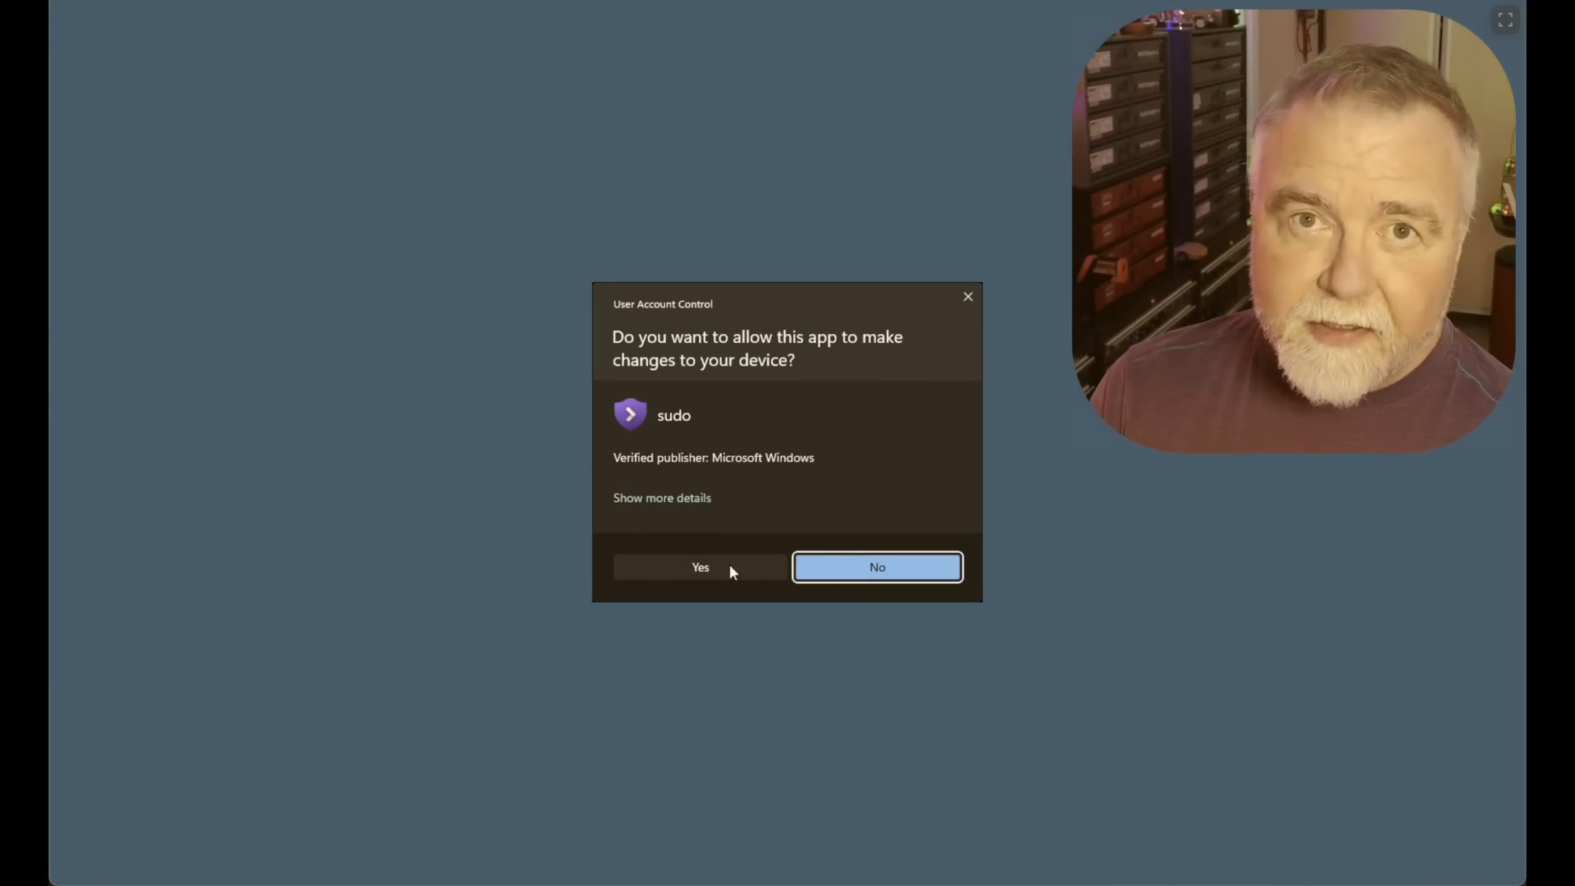
click(700, 567)
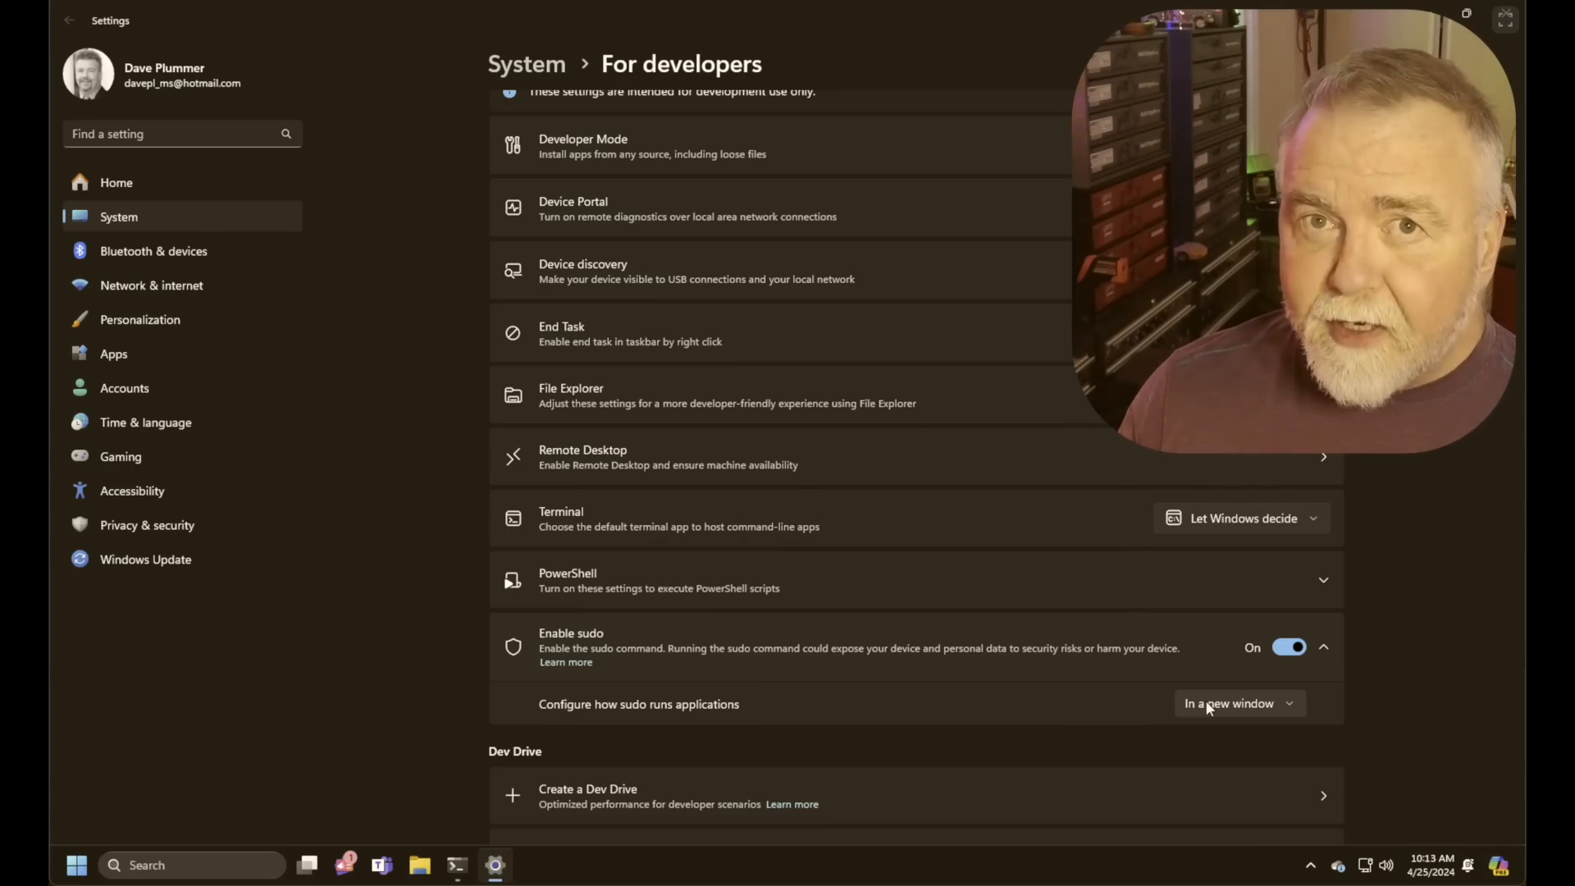
mouse_move(1380, 728)
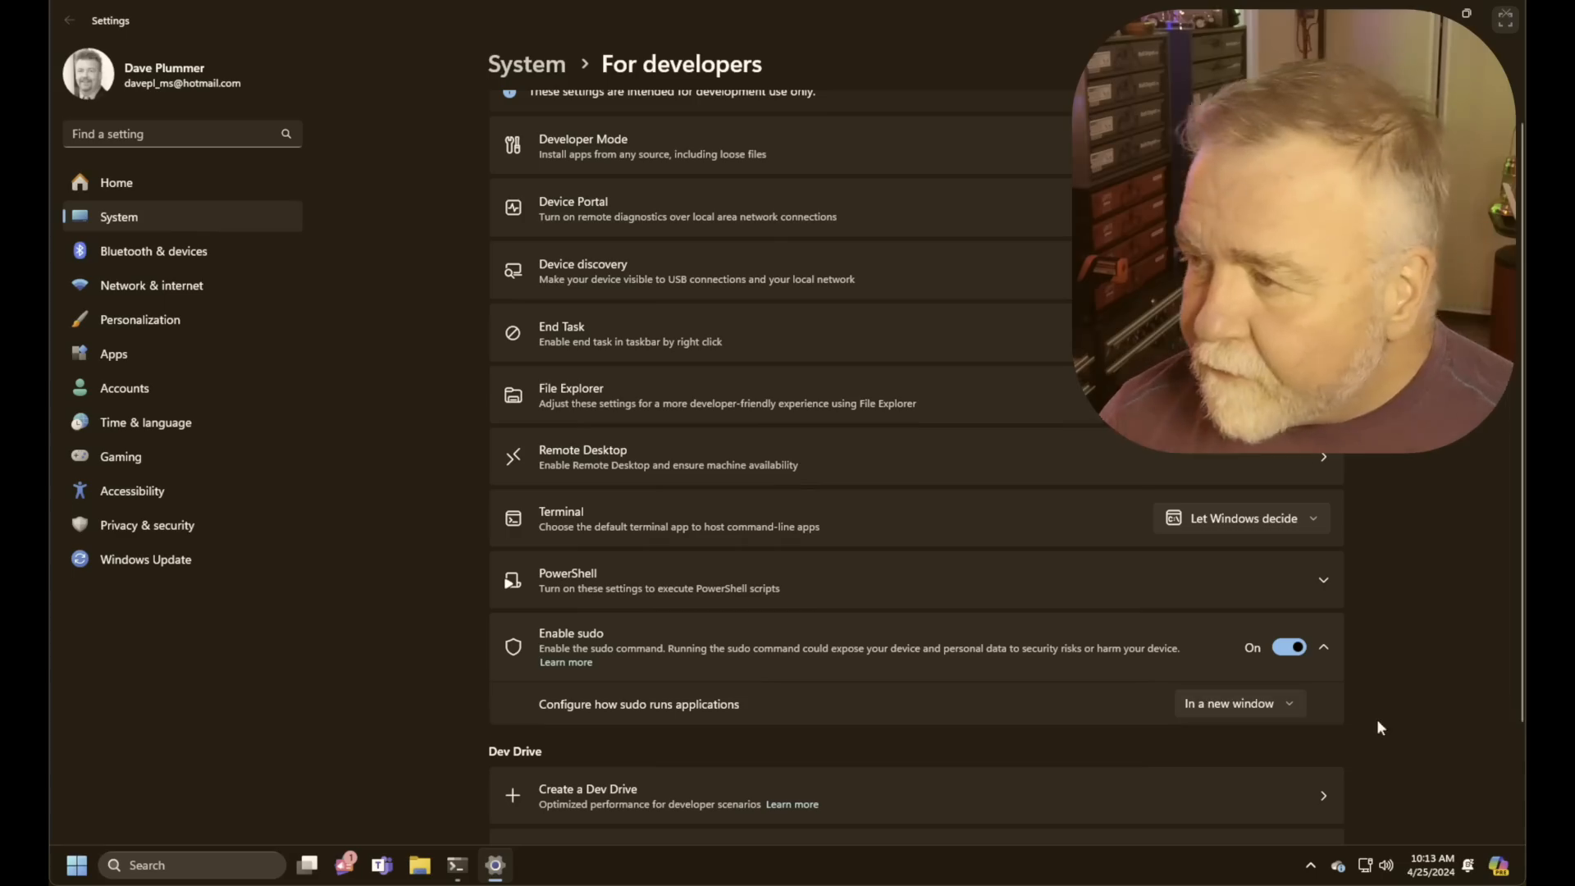
click(1239, 703)
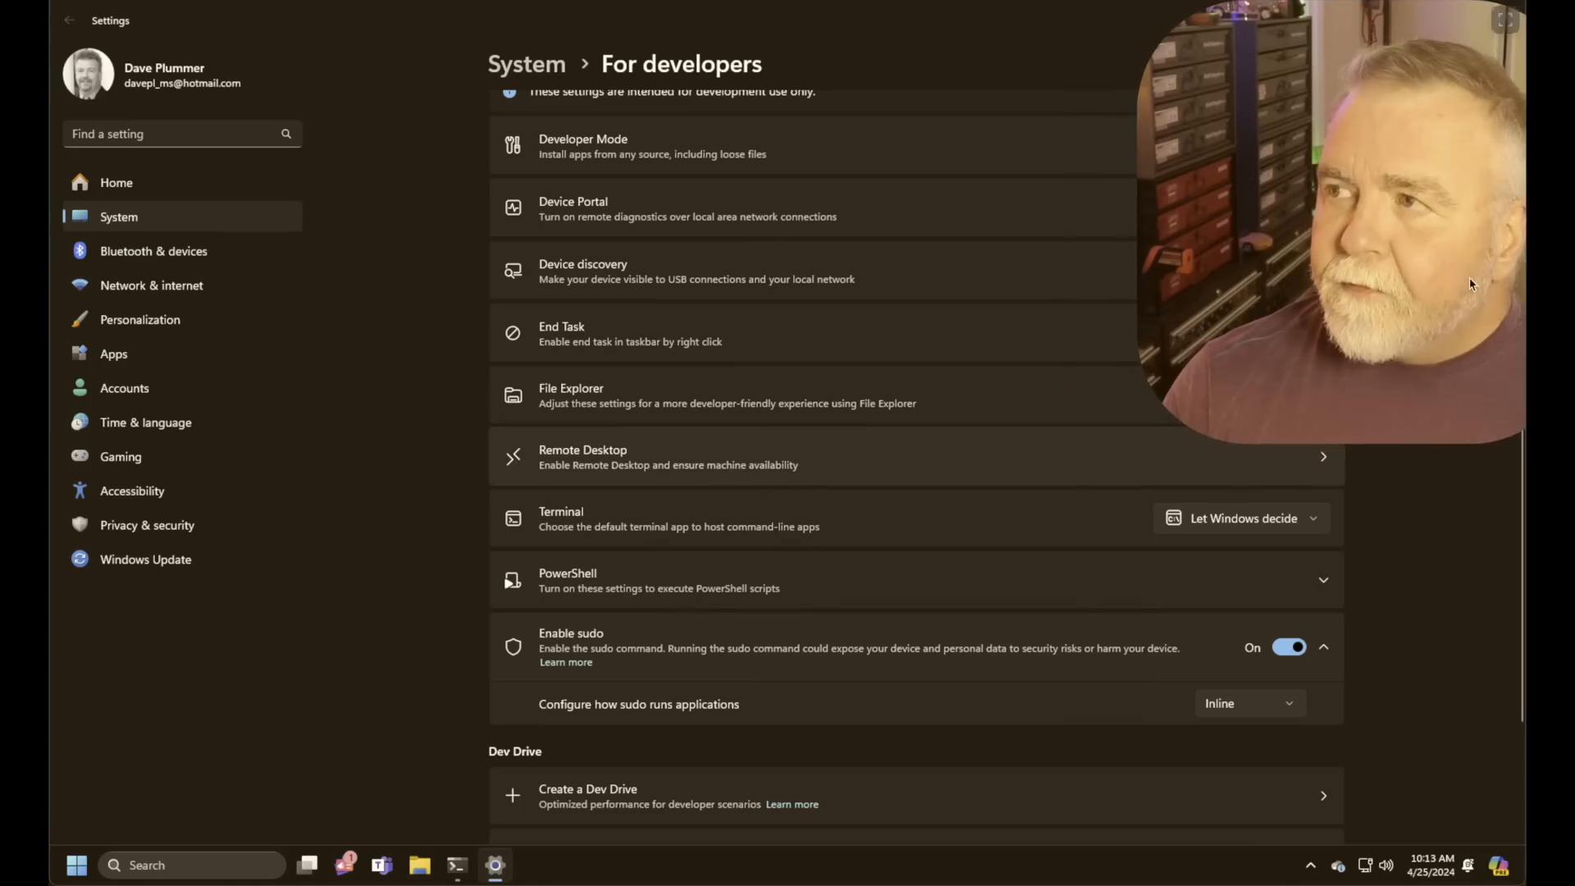
mouse_move(337, 105)
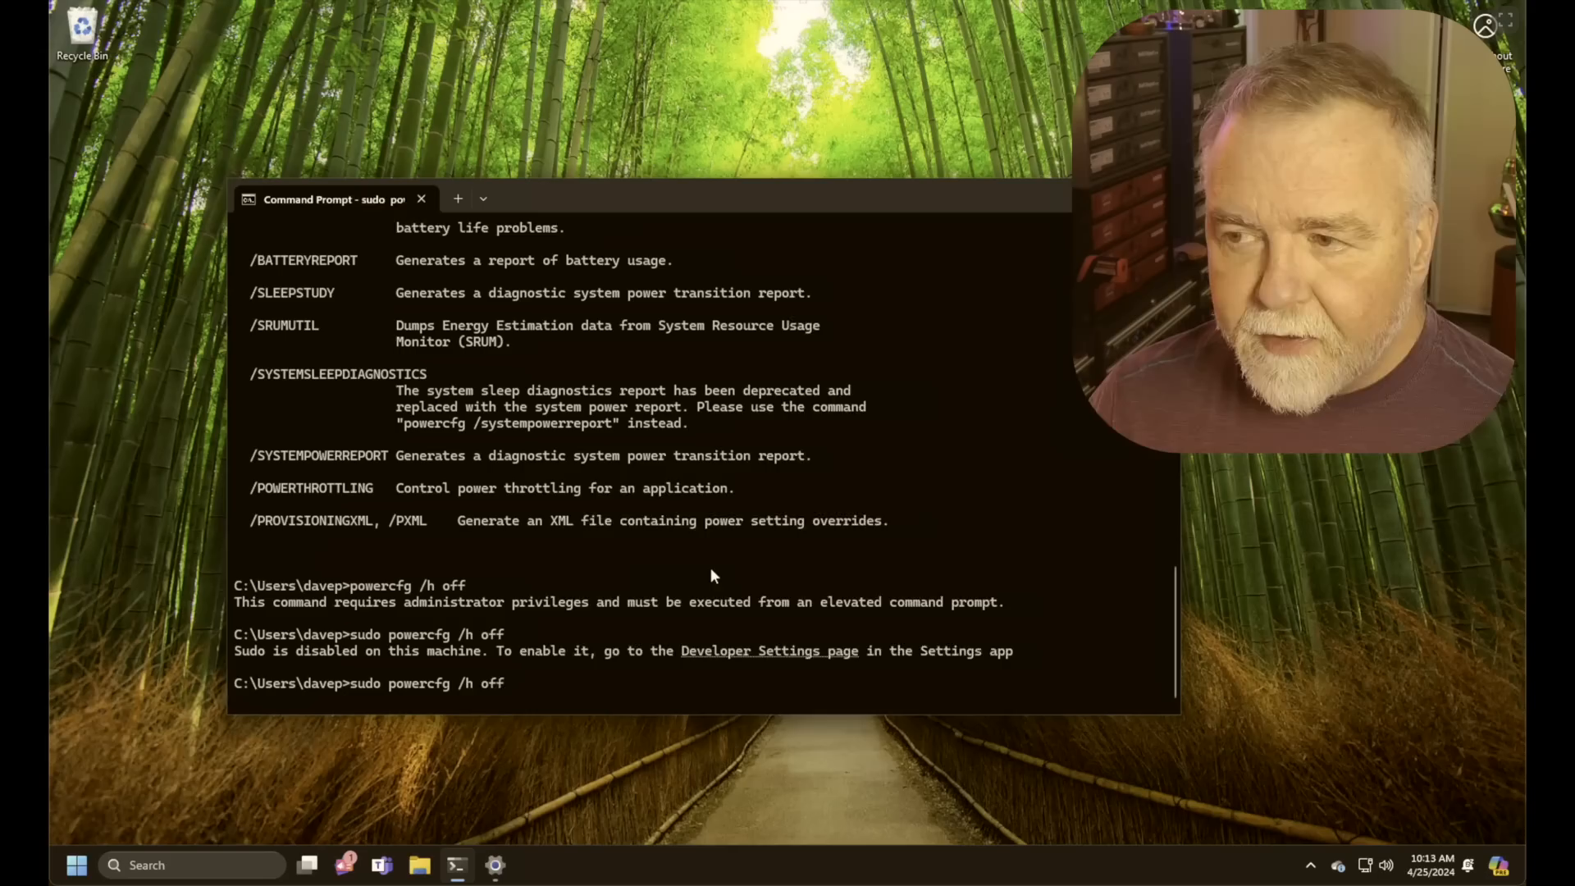
Run the recalled sudo command in Command Prompt
key(Return)
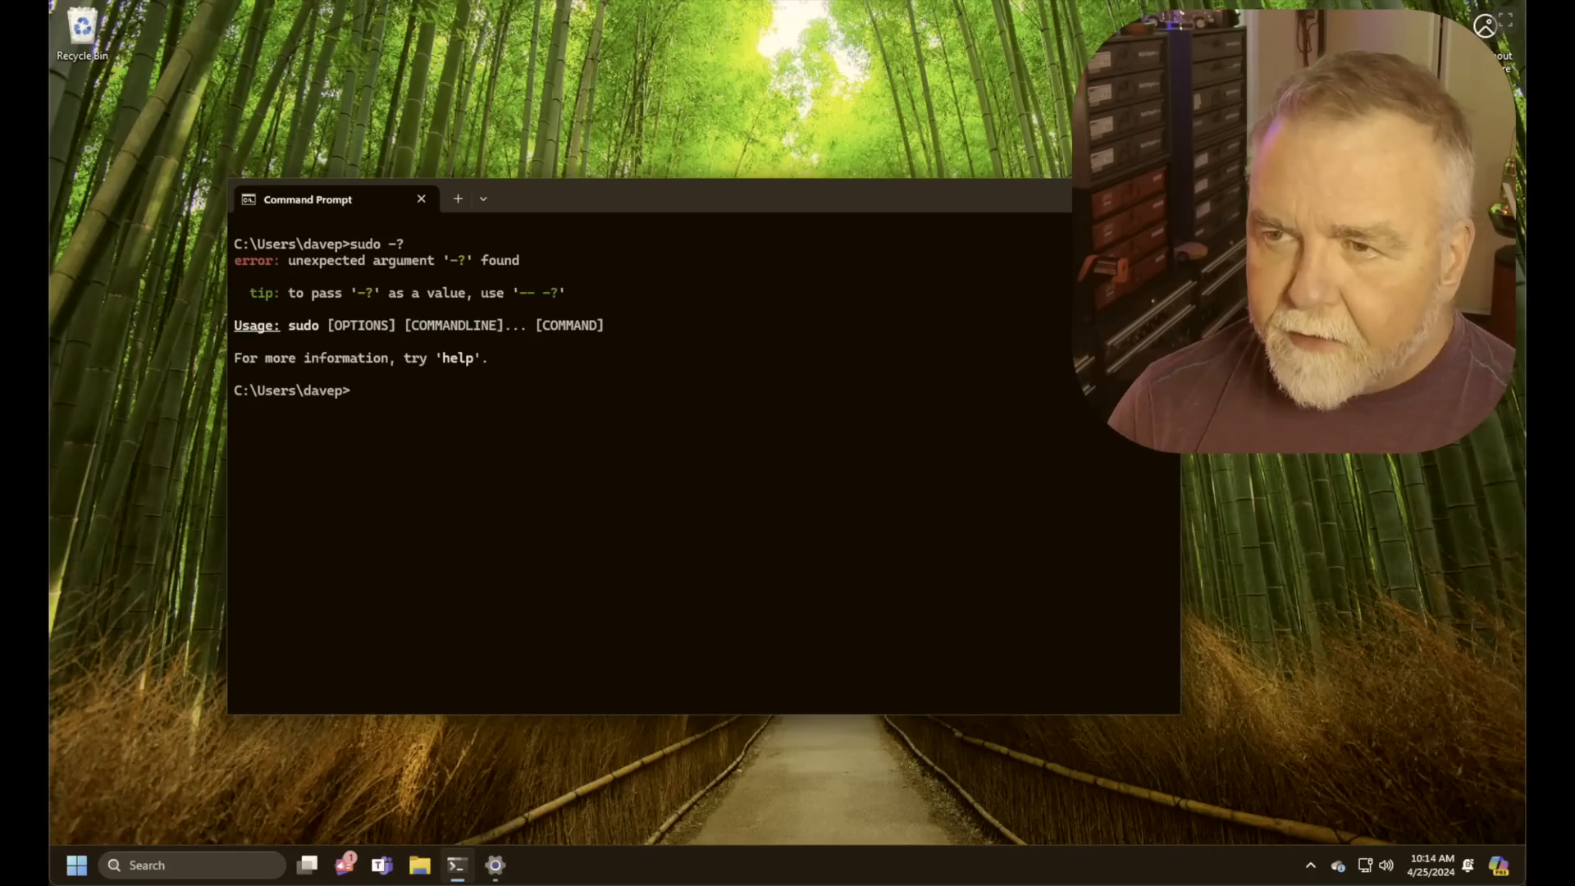
Run plain 'sudo' to list its usage, commands and options
text(sudo /.h)
text(sudo /h)
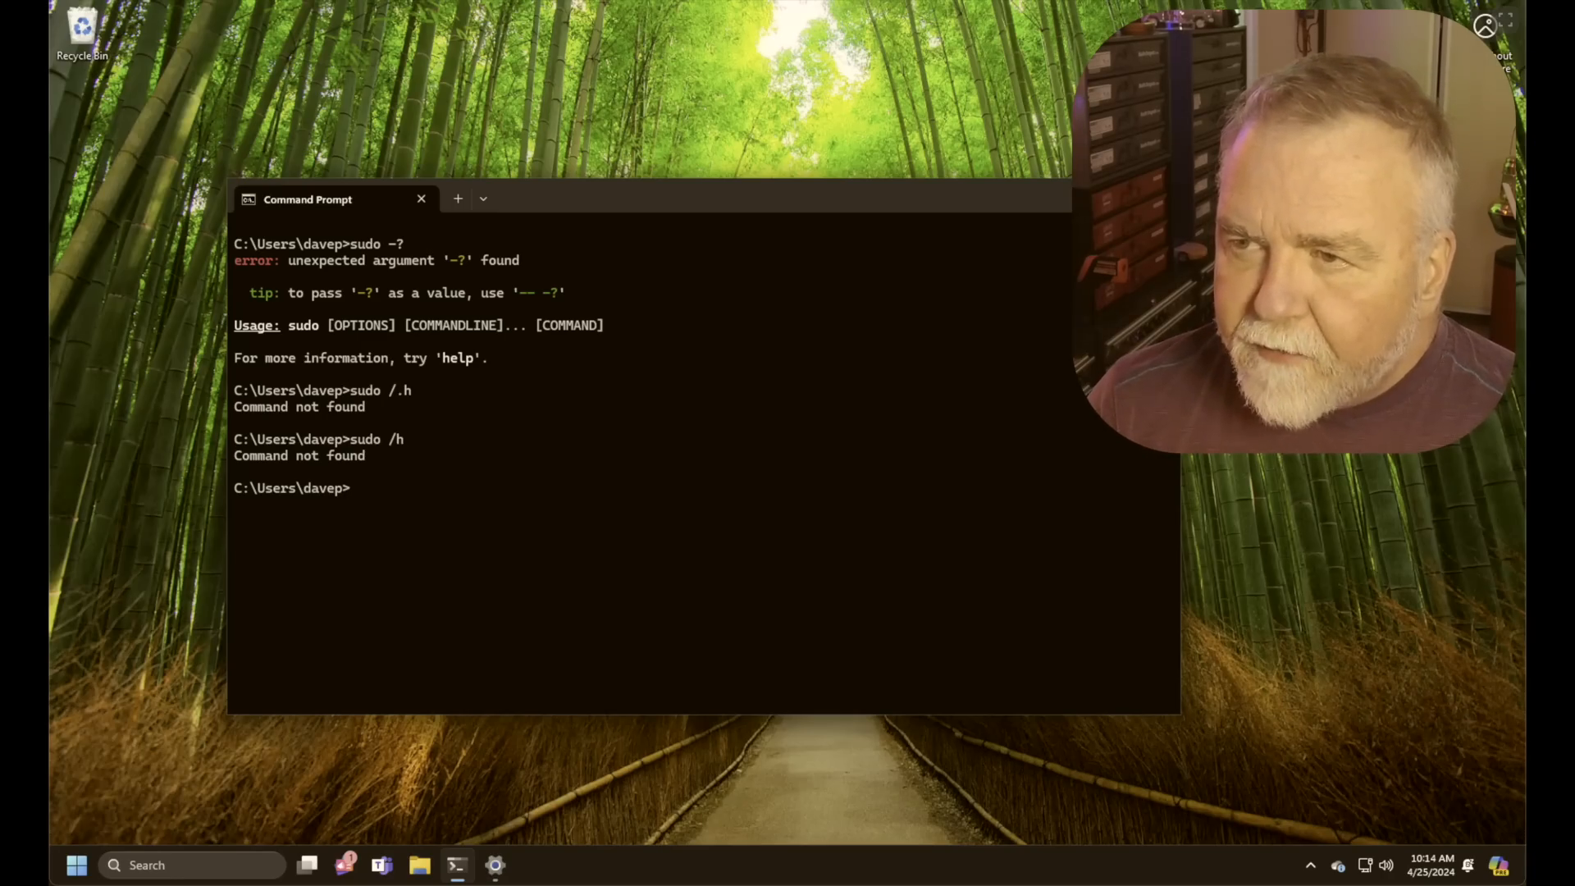
key(Return)
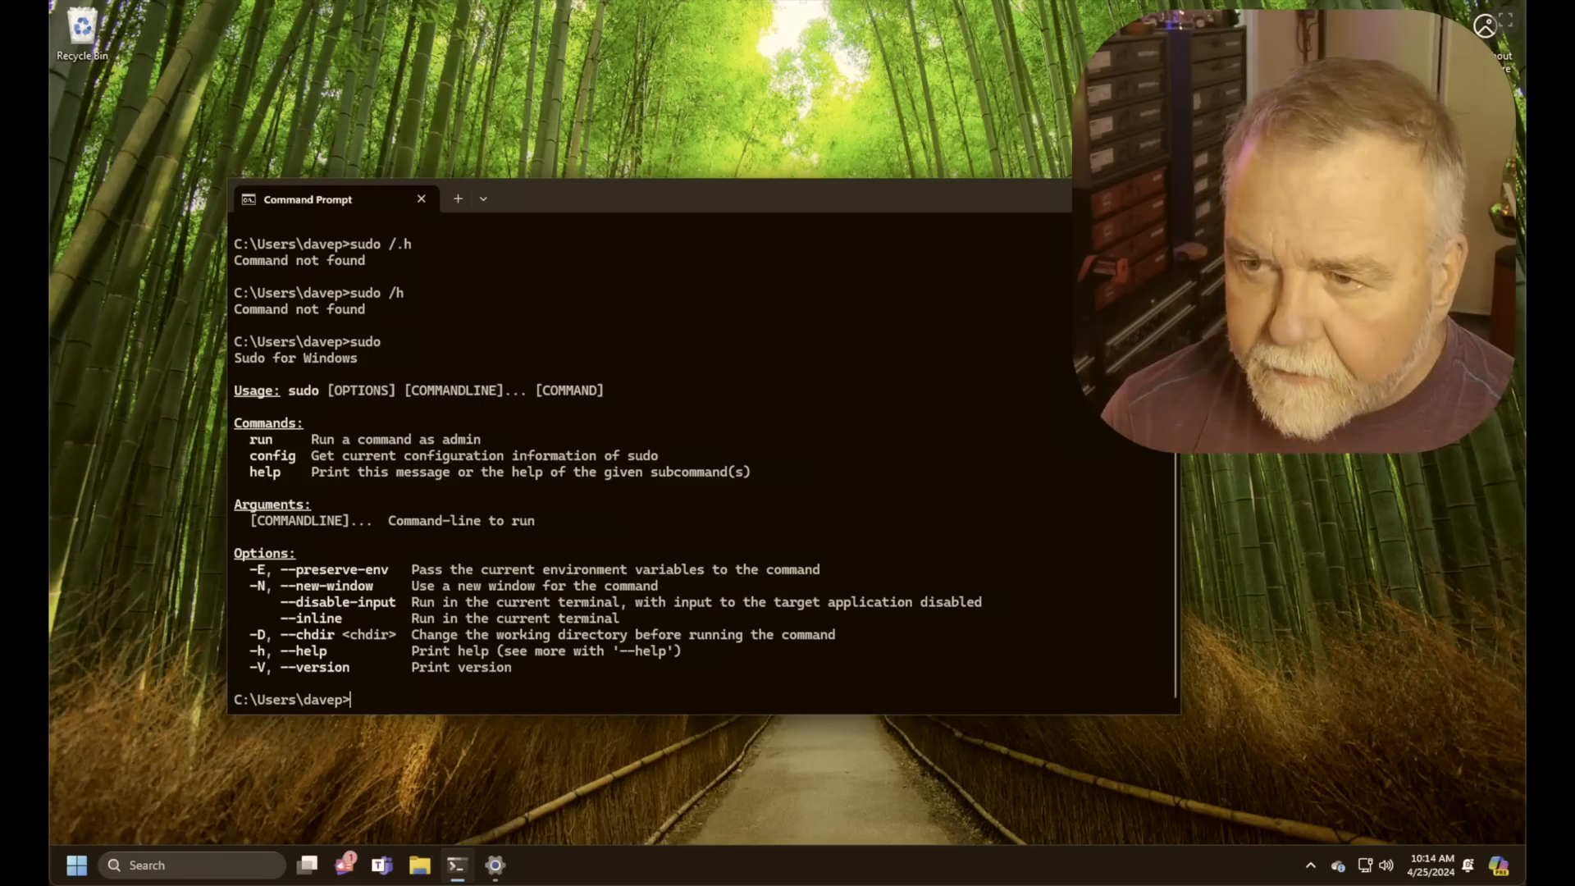